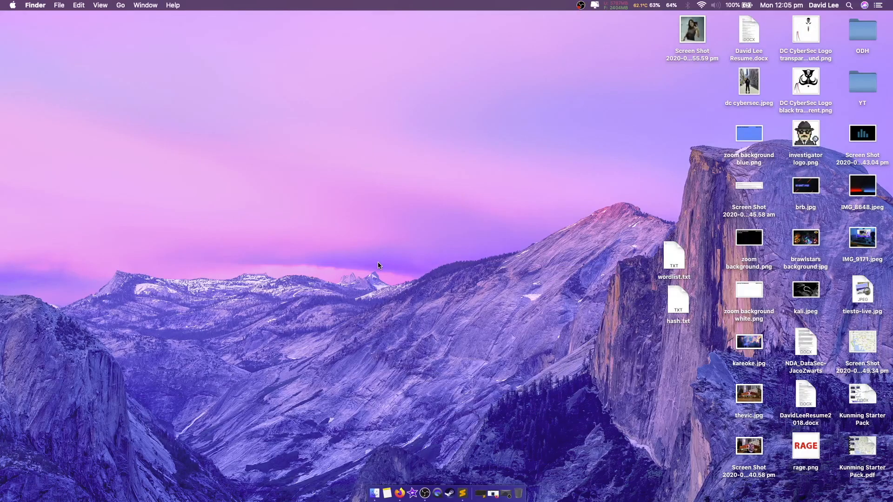
# Launch Terminal via Spotlight and drag the window larger to fill most of the screen.
pyautogui.write('terminal')
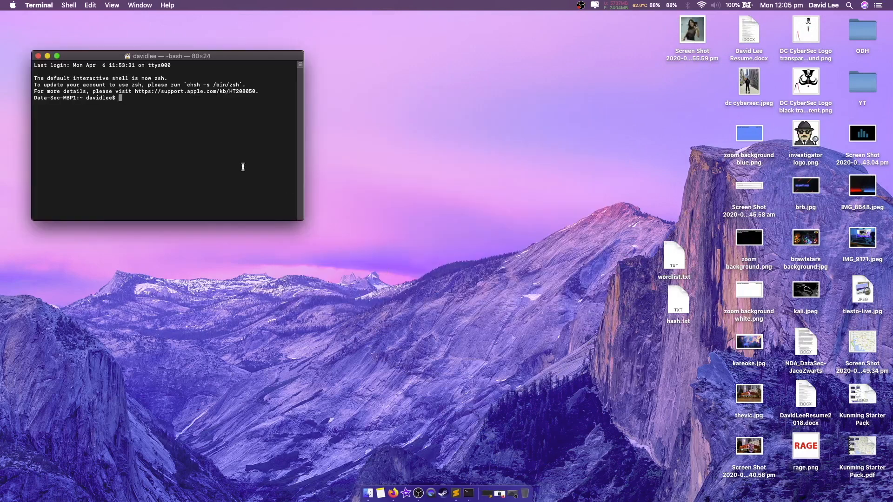
pyautogui.moveTo(303, 222); pyautogui.dragTo(721, 456)
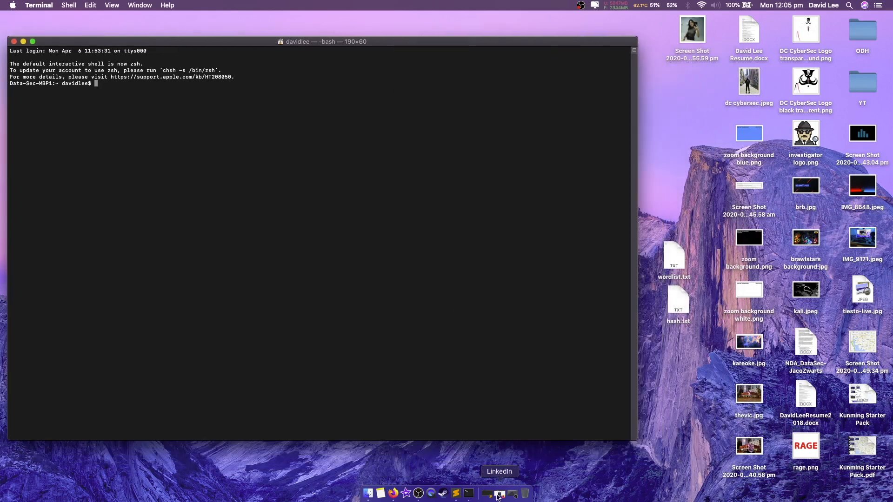
pyautogui.moveTo(468, 494)
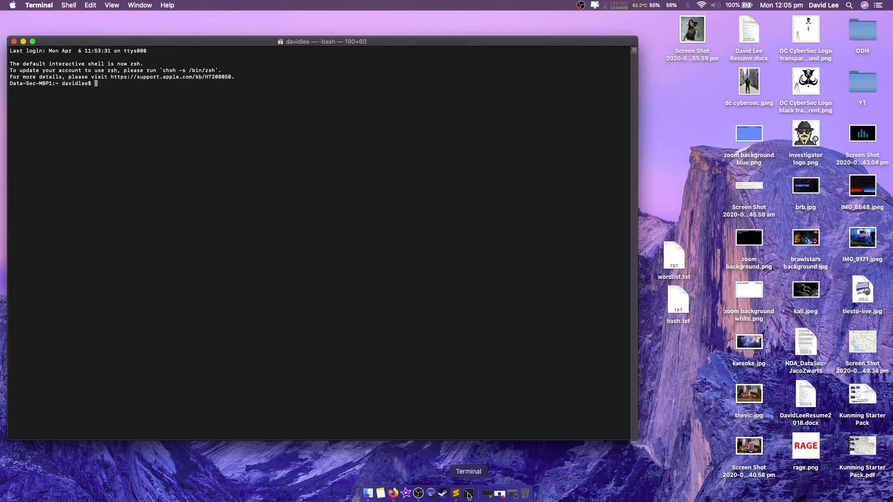
# Copy the Homebrew ruby install command from the untitled Sublime note and return to the shell.
pyautogui.click(455, 494)
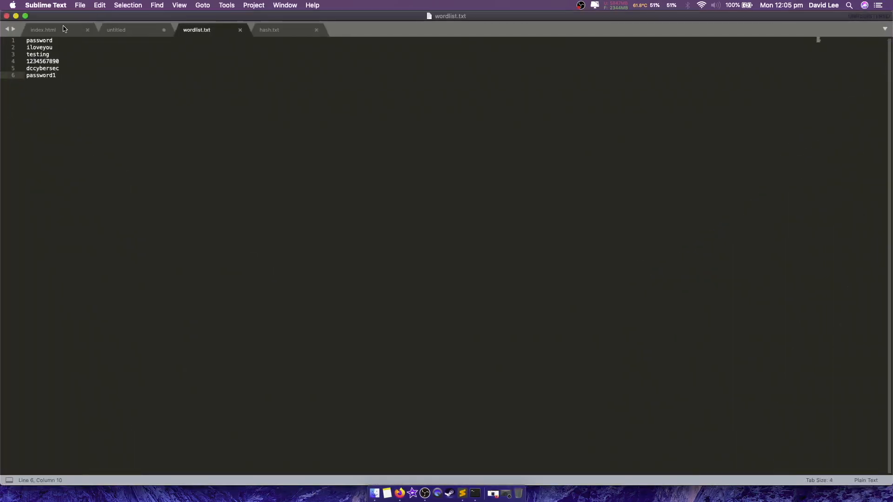
pyautogui.click(115, 30)
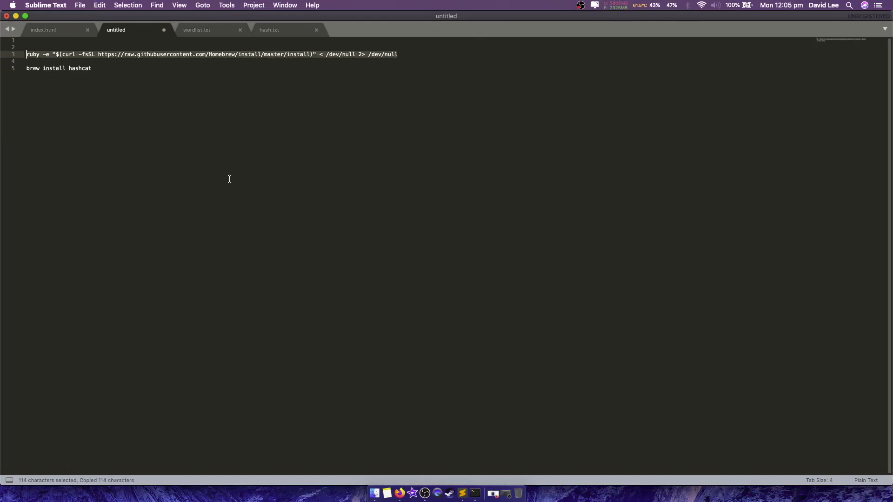
pyautogui.click(474, 493)
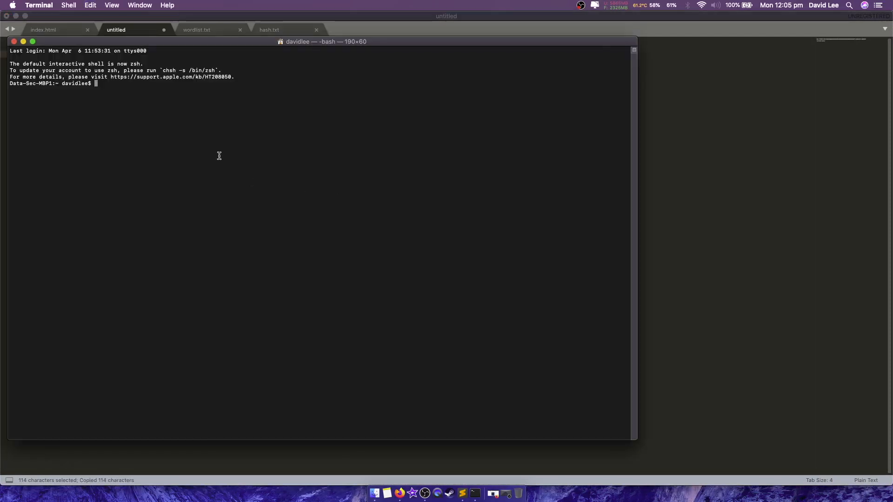
# Run the Homebrew ruby install script so Homebrew reports a successful installation.
pyautogui.write('ruby -e "$(curl -fsSL https://raw.githubusercontent.com/Homebrew/install/master/install)" < /dev/null 2> /dev/null')
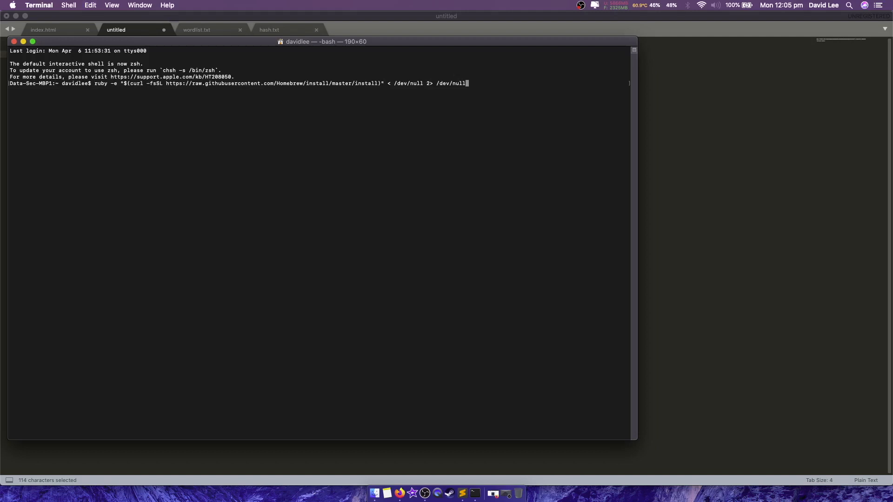
pyautogui.press('Return')
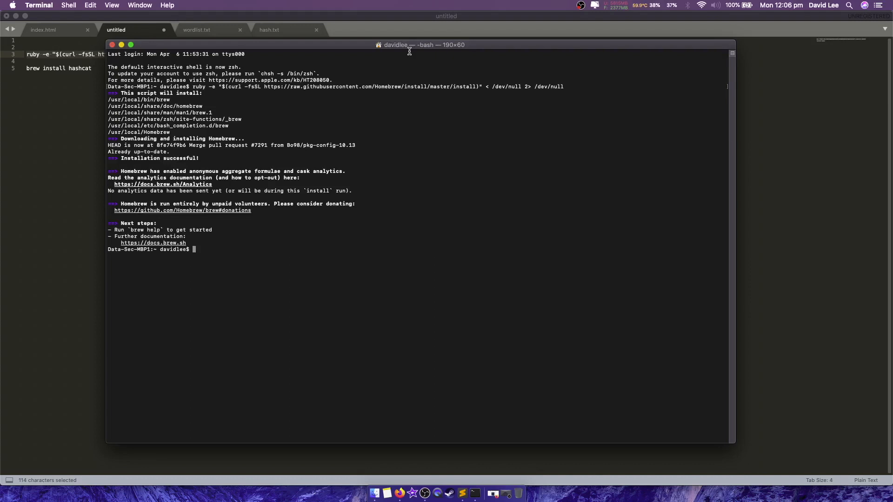
# Run brew install hashcat, which reports hashcat 5.1.0 already installed and up to date.
pyautogui.write('brew install hashcat')
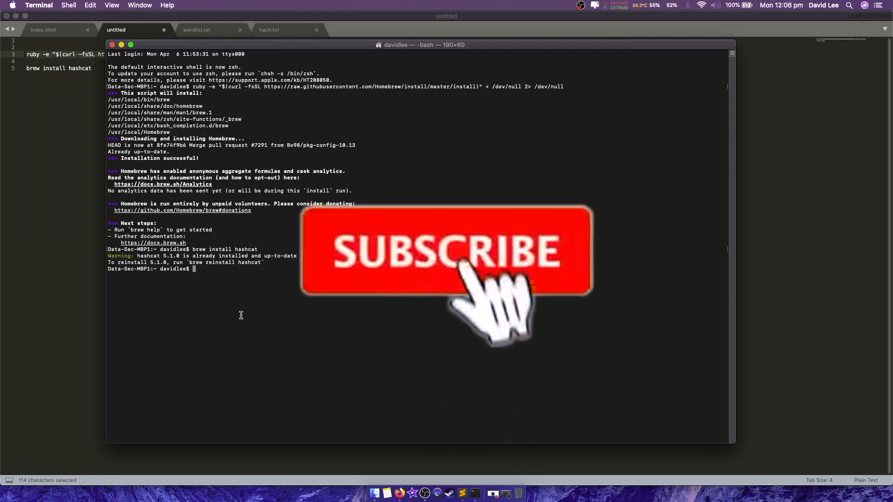
pyautogui.click(464, 266)
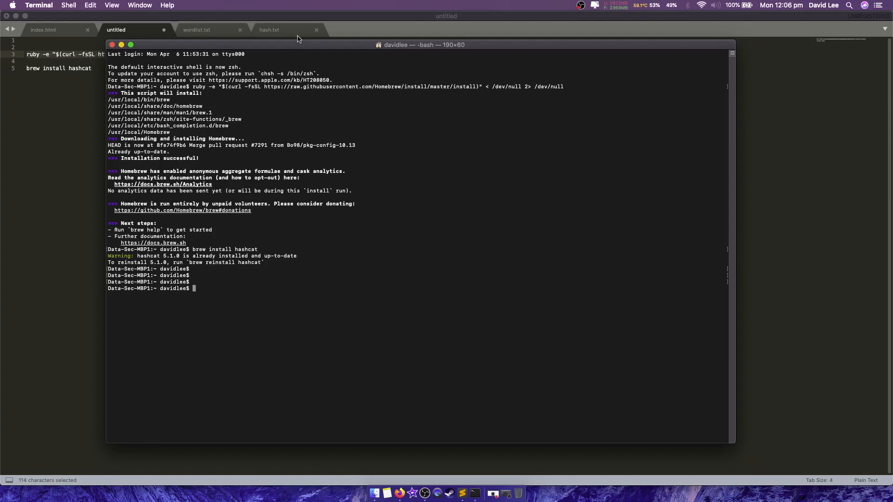
# Review the MD5 hash in hash.txt and the six candidate passwords in wordlist.txt.
pyautogui.click(269, 29)
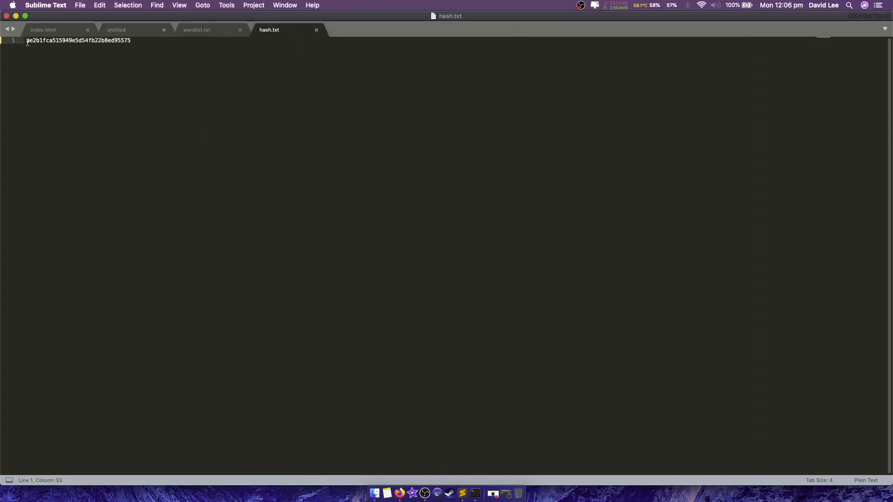
pyautogui.moveTo(26, 40); pyautogui.dragTo(51, 40)
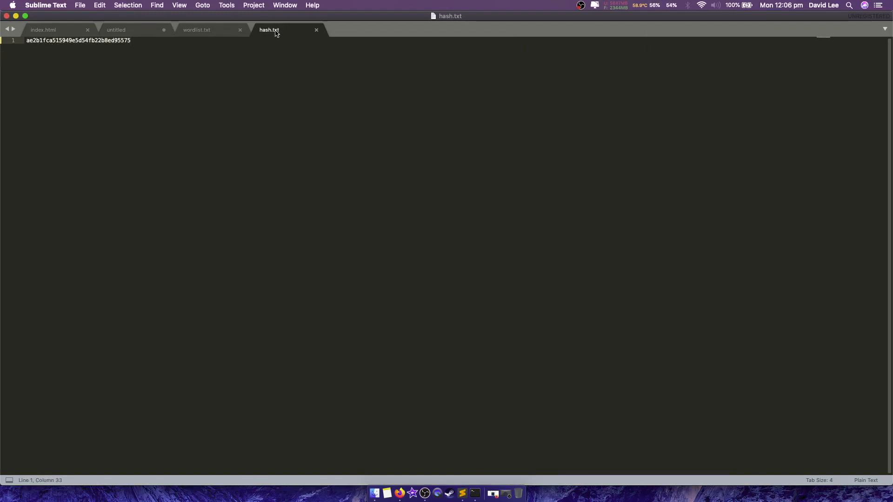
pyautogui.moveTo(251, 43)
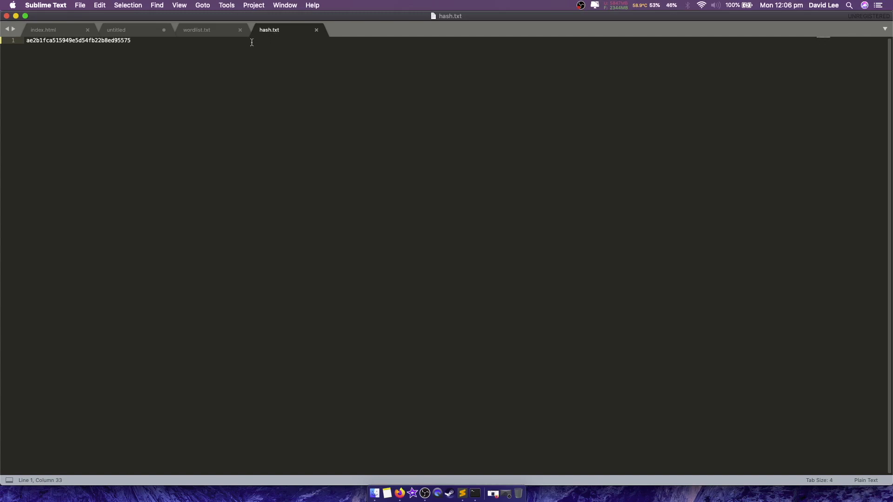
pyautogui.click(196, 29)
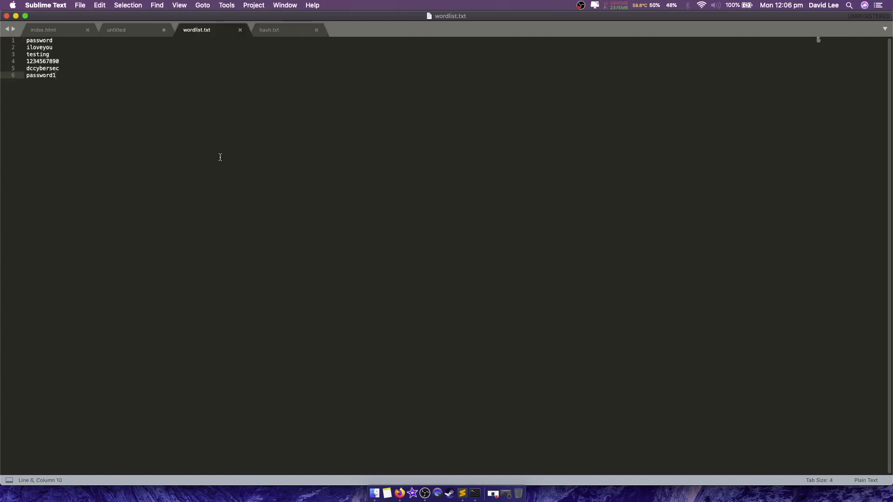
pyautogui.moveTo(192, 158)
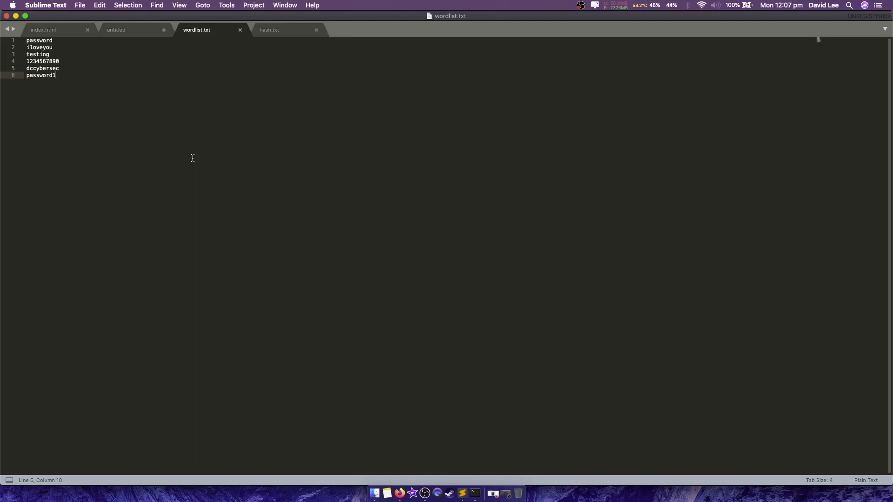
pyautogui.click(269, 29)
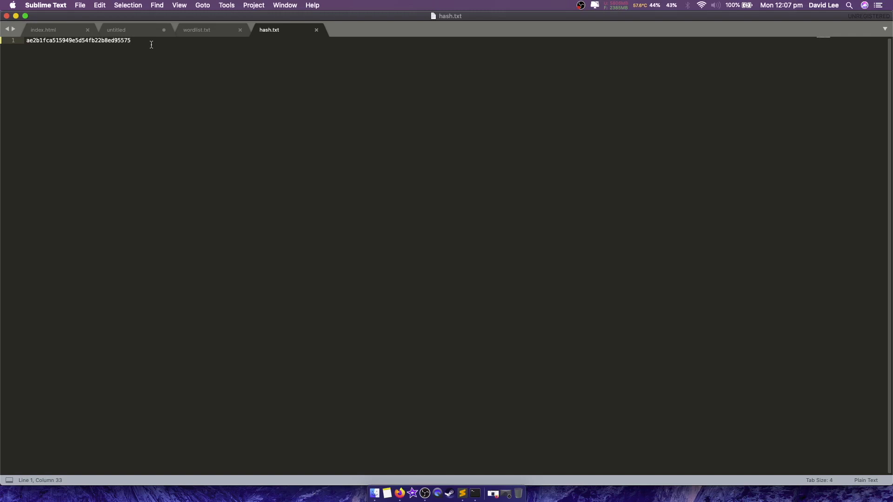
pyautogui.moveTo(119, 52)
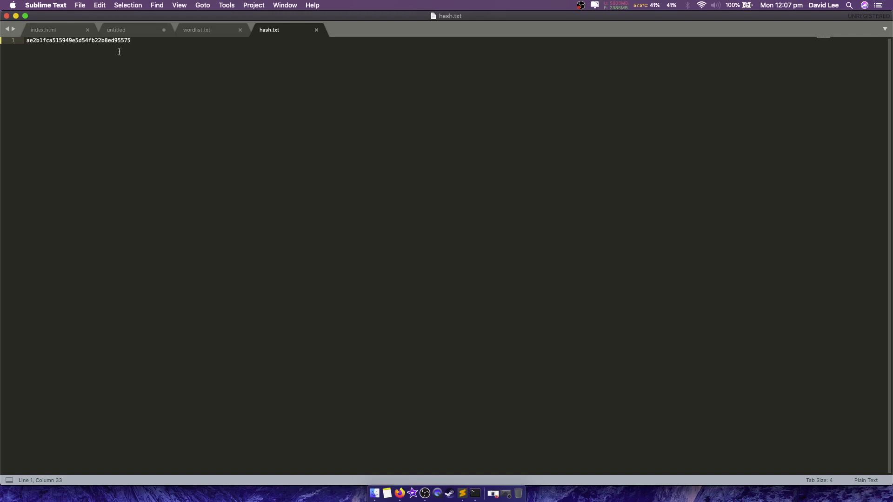
pyautogui.moveTo(68, 78)
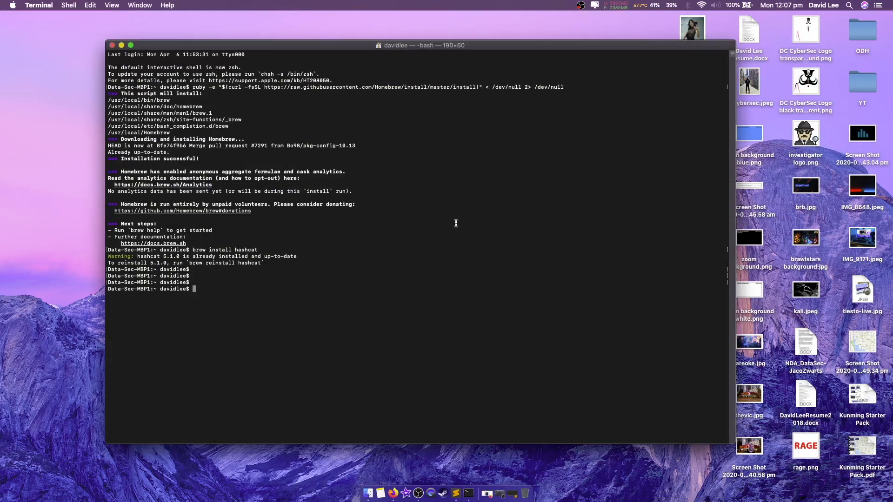
pyautogui.moveTo(259, 319)
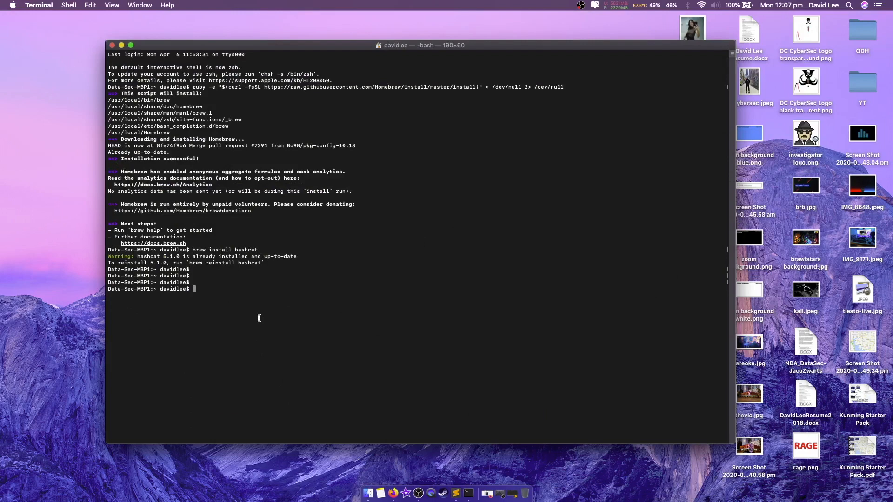
# Type the hashcat -m 0 -a 0 command for an MD5 dictionary attack at the prompt.
pyautogui.write('hashcat')
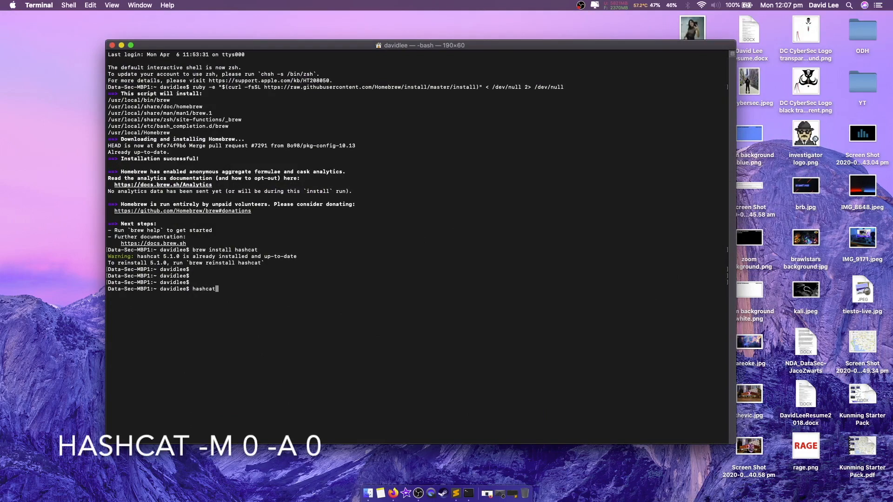
pyautogui.write('-m 0')
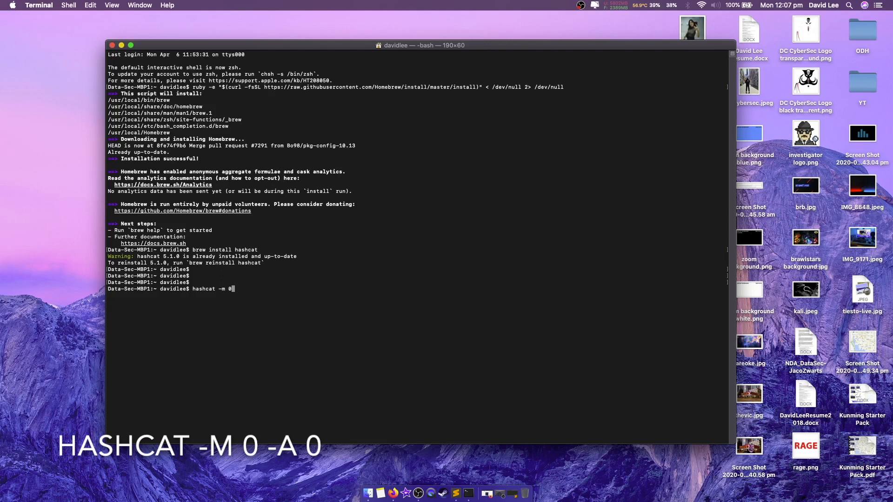
pyautogui.write('-')
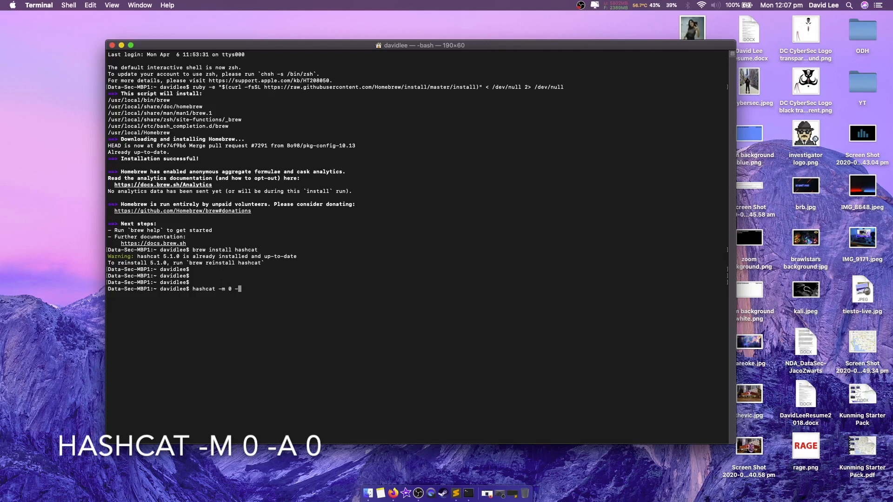
pyautogui.write('a 0')
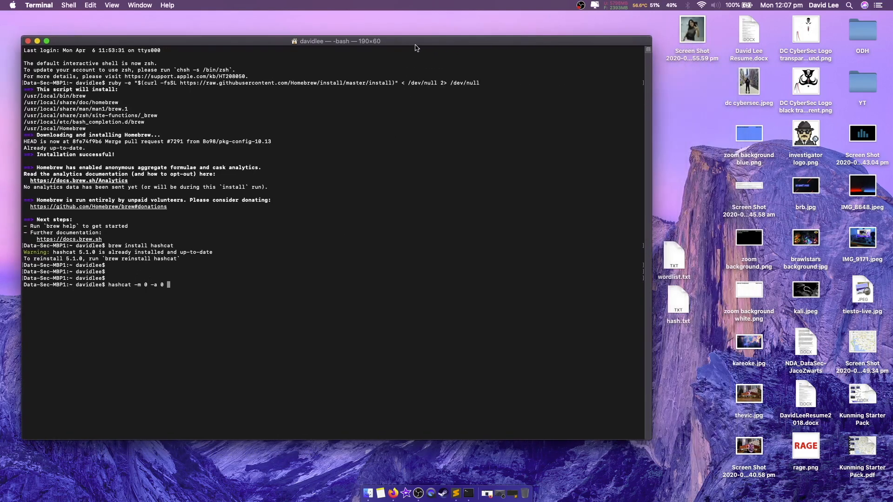
pyautogui.moveTo(614, 349)
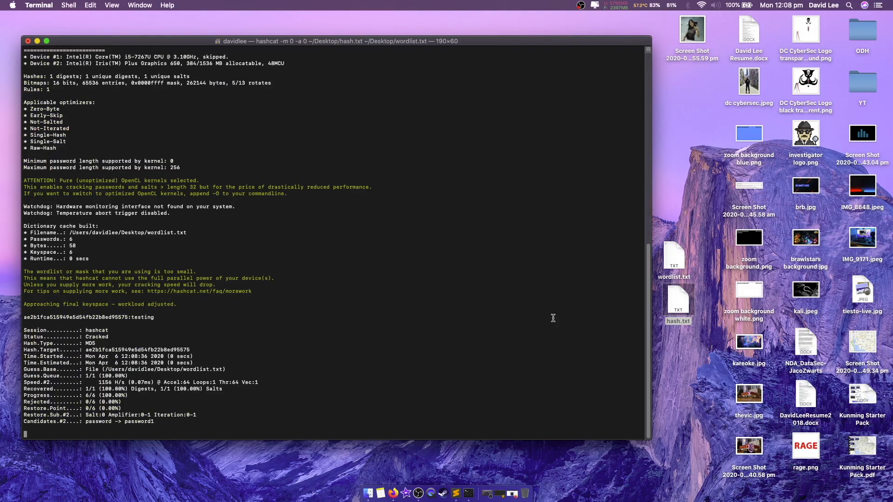
pyautogui.press('Return')
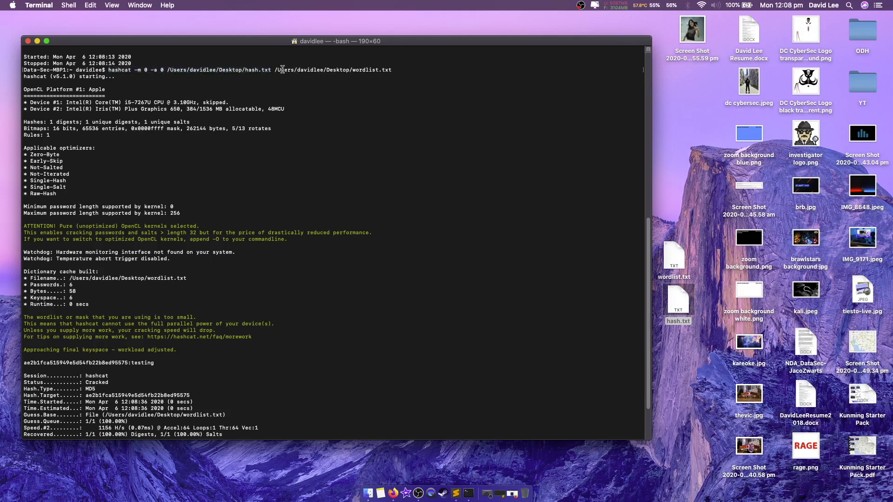
pyautogui.moveTo(277, 70); pyautogui.dragTo(392, 70)
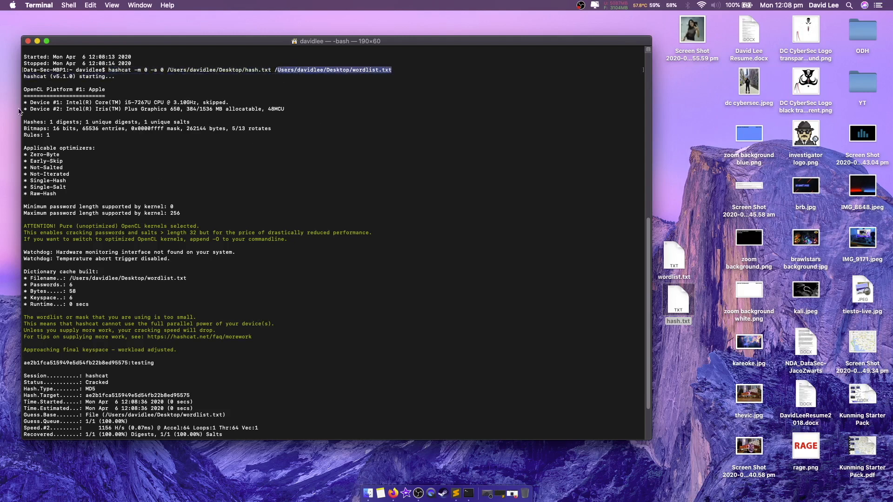
pyautogui.scroll(-3)
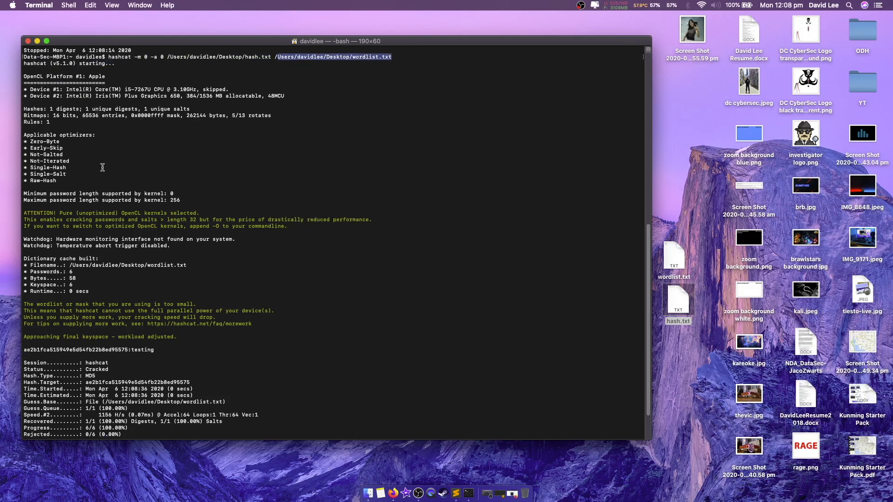
pyautogui.scroll(-3)
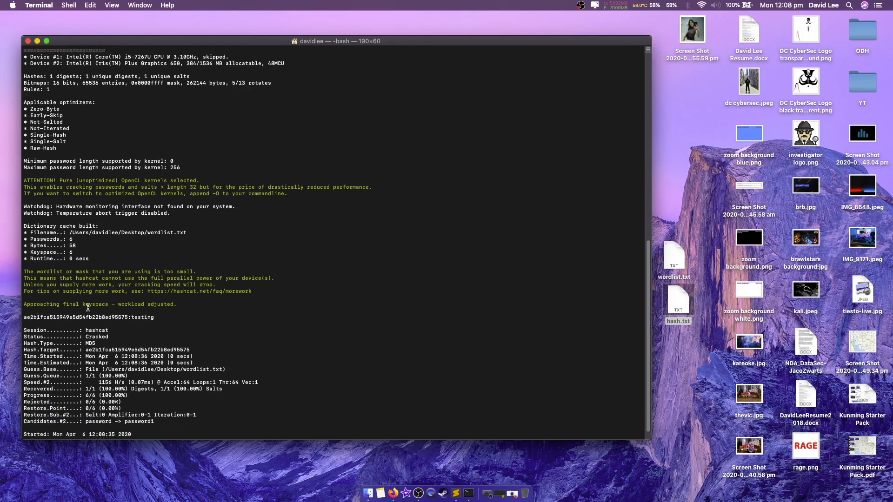
pyautogui.moveTo(70, 232)
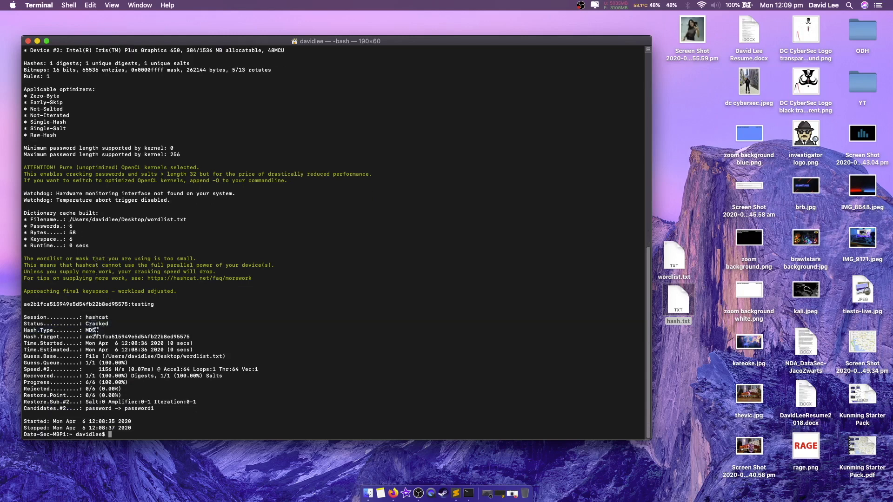
pyautogui.moveTo(95, 324)
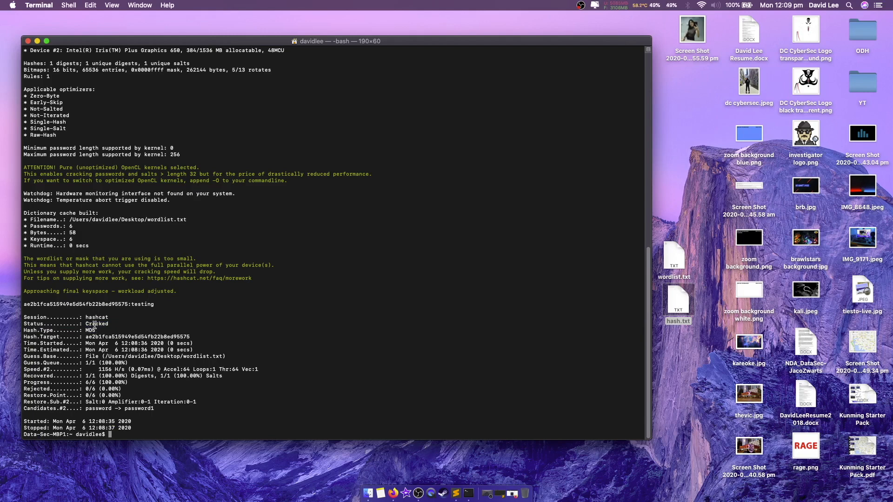
pyautogui.doubleClick(141, 304)
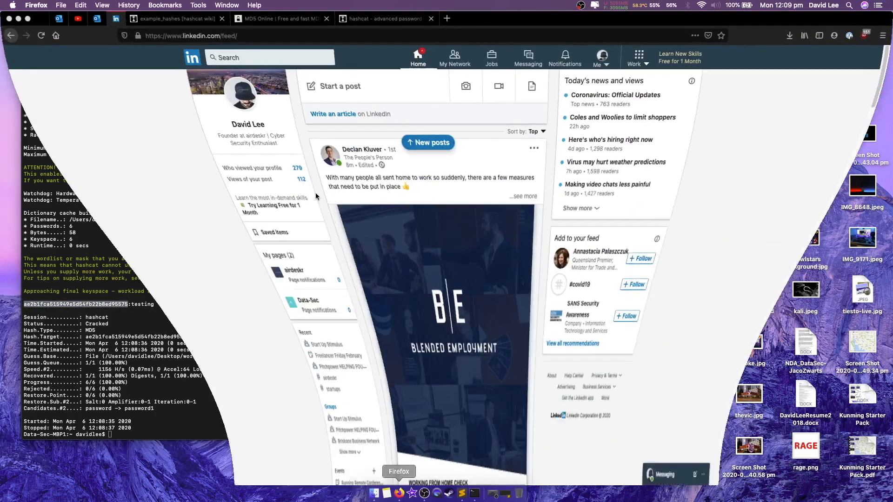
# Decrypt the hash on MD5Online's decryption page, confirming it resolves to 'testing'.
pyautogui.click(279, 19)
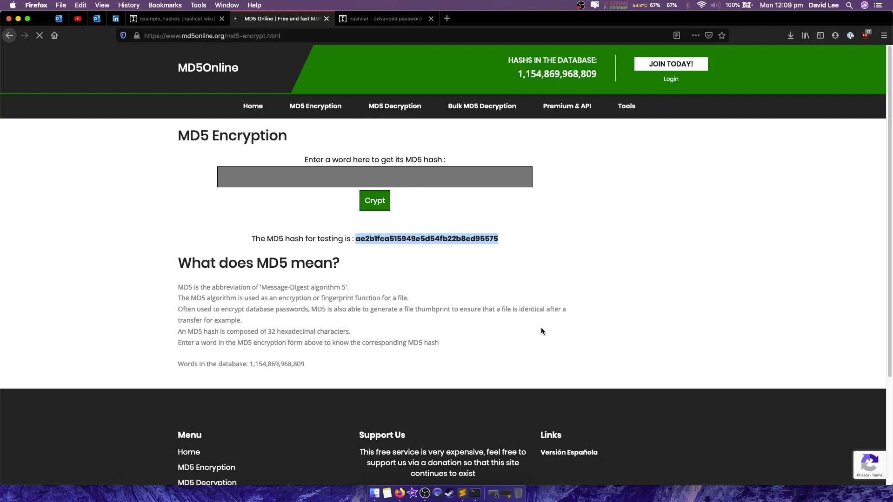
pyautogui.click(395, 106)
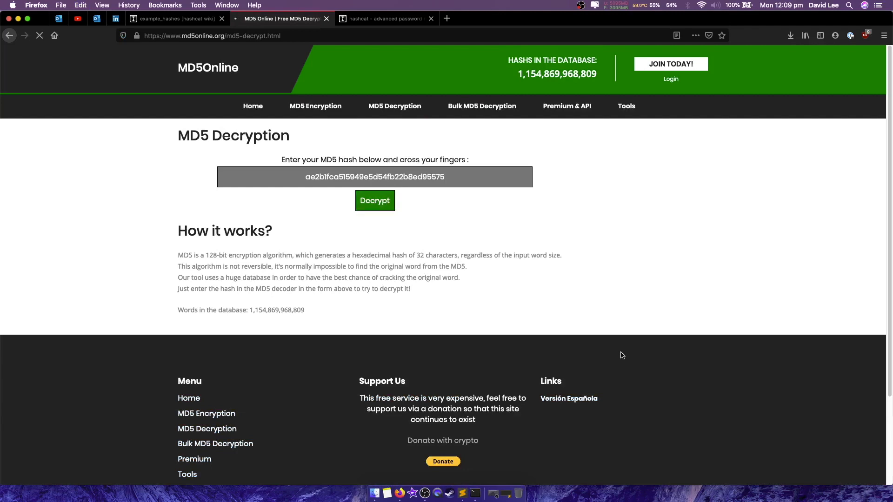
pyautogui.click(375, 201)
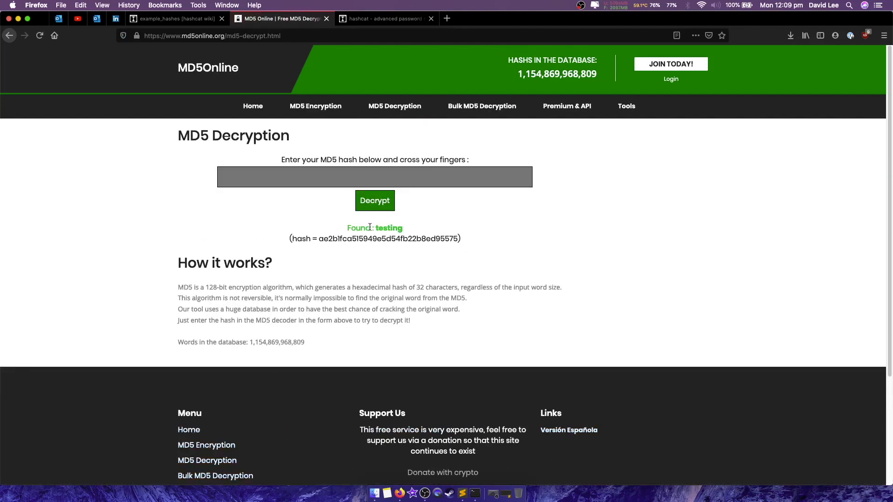
pyautogui.moveTo(408, 234)
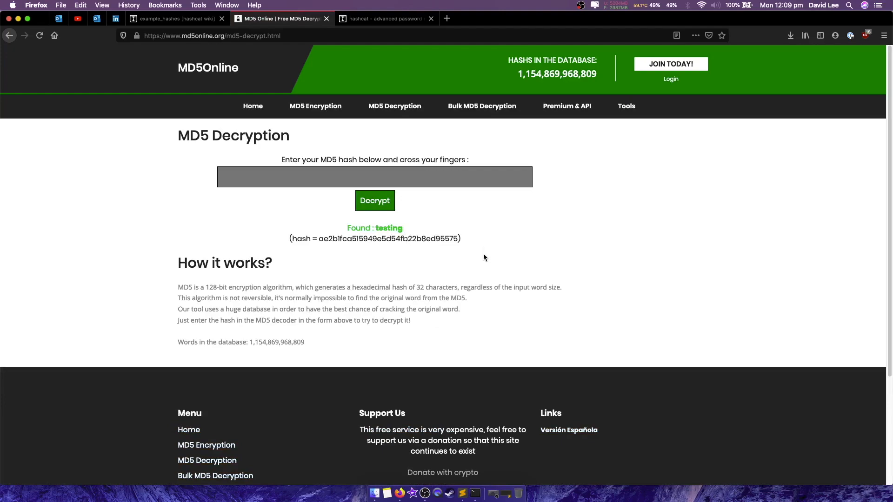
pyautogui.click(174, 19)
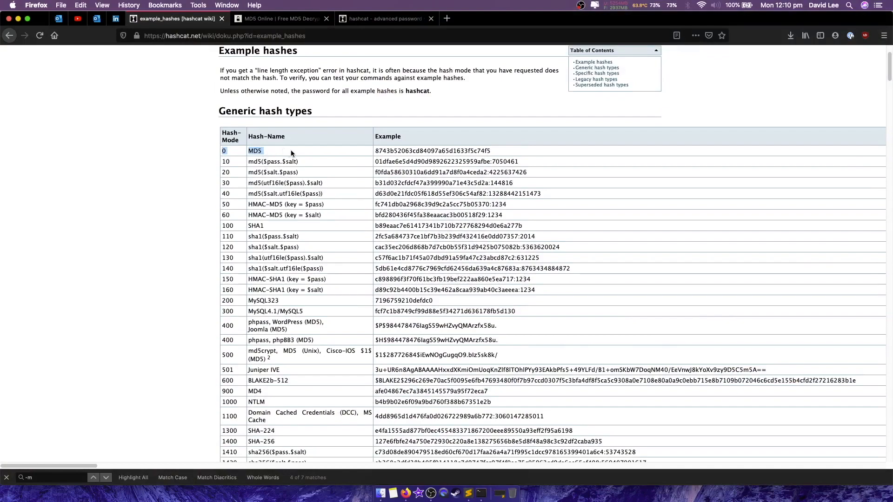
pyautogui.scroll(-3)
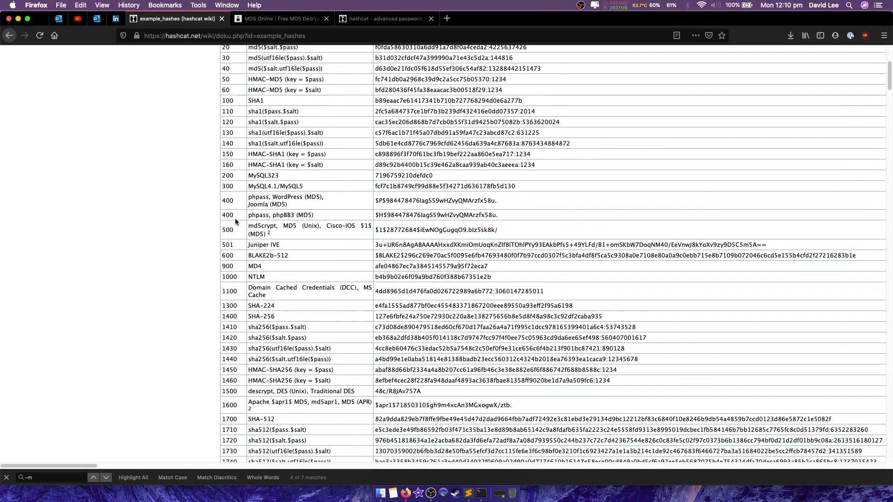
pyautogui.scroll(-3)
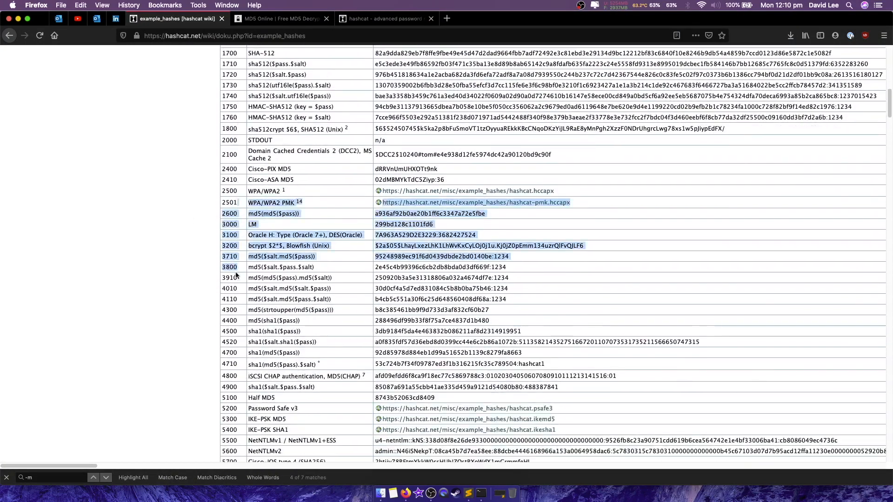
pyautogui.scroll(-3)
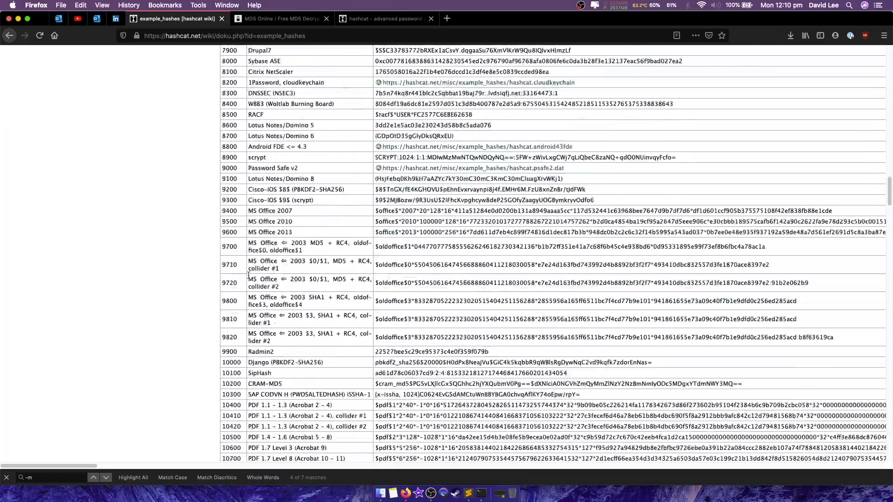
pyautogui.scroll(-3)
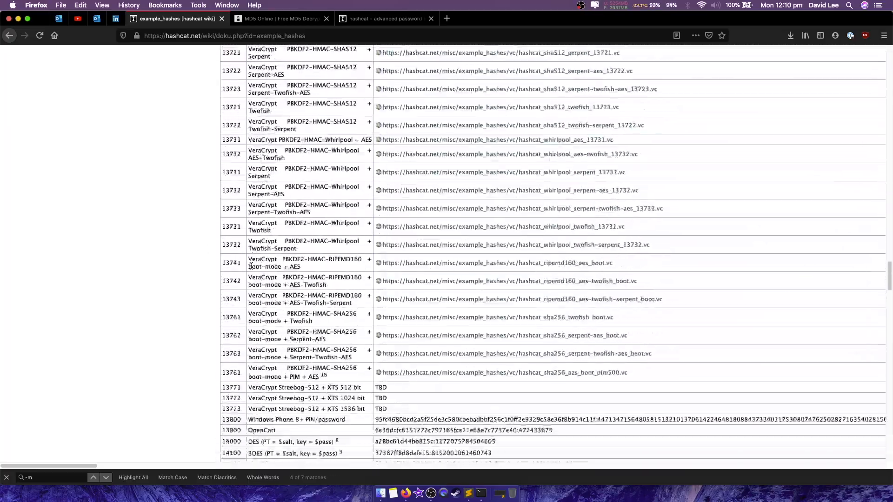
pyautogui.scroll(-3)
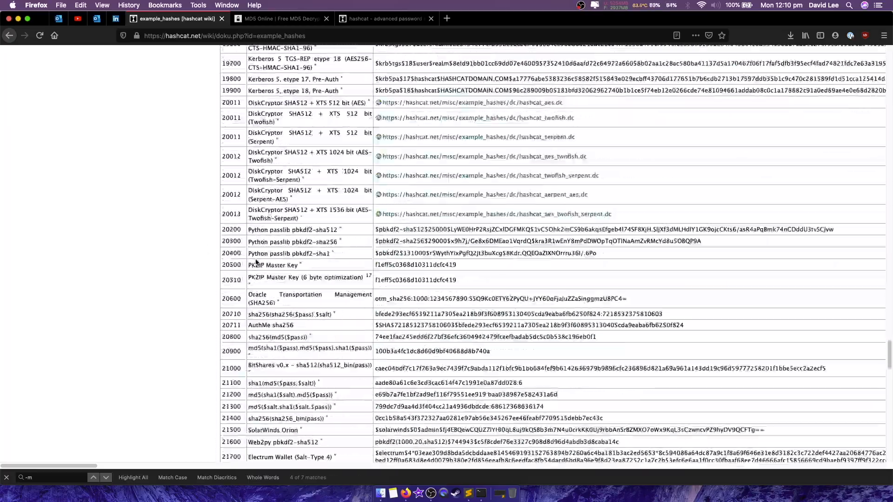